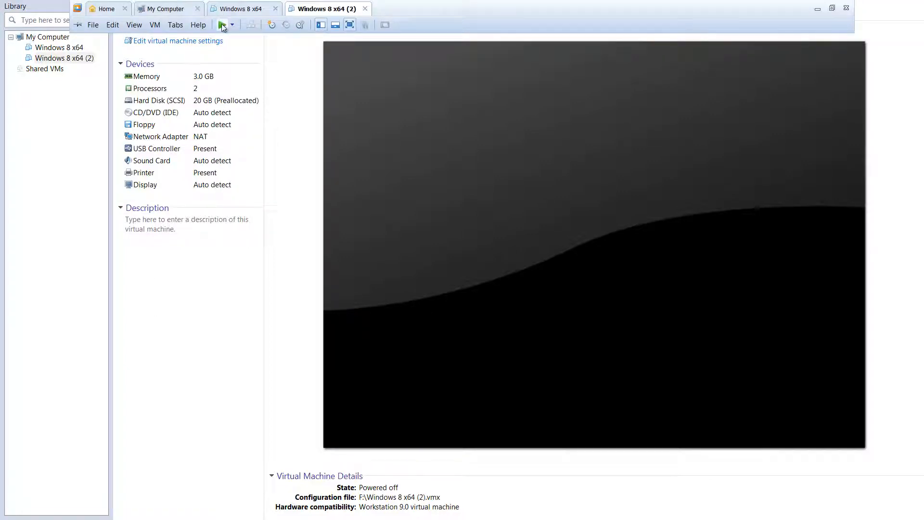
Power on the Windows 8 x64 (2) virtual machine from the VMware toolbar.
left_click(222, 25)
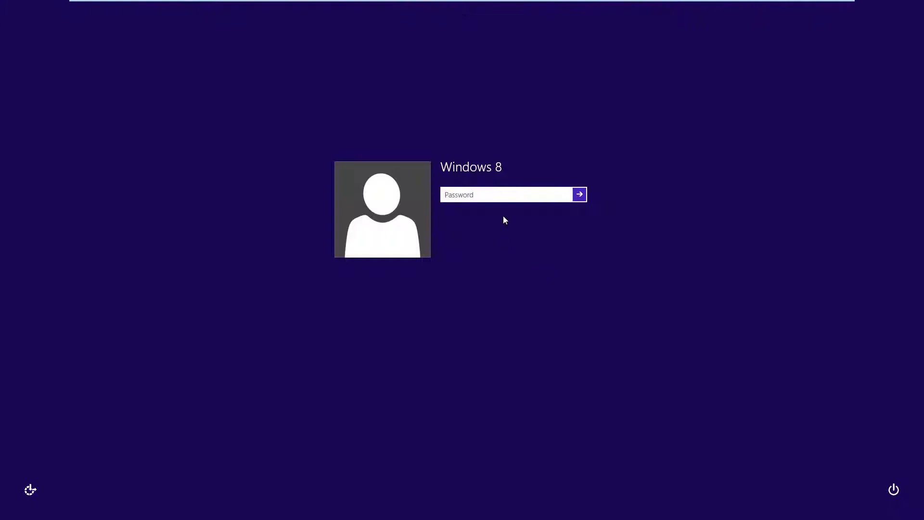
Sign in to the Windows 8 account and go to the desktop from the Start screen.
left_click(579, 195)
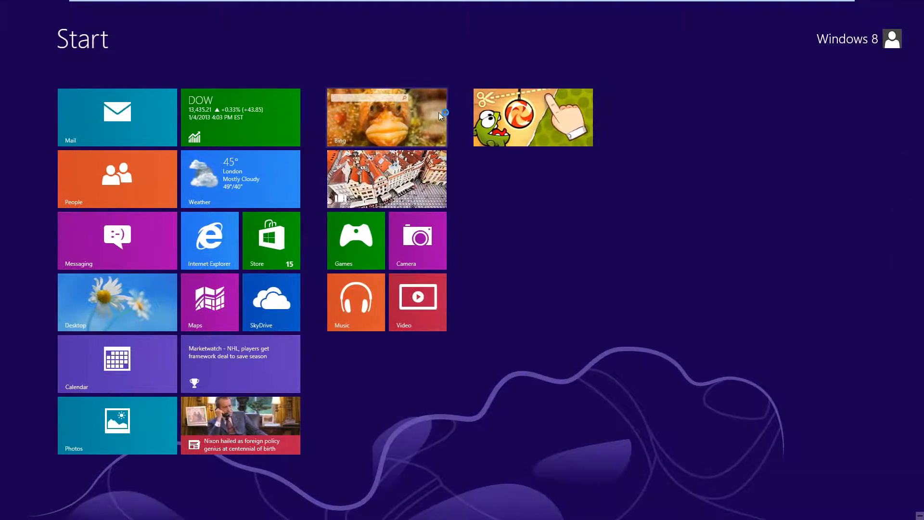
left_click(117, 302)
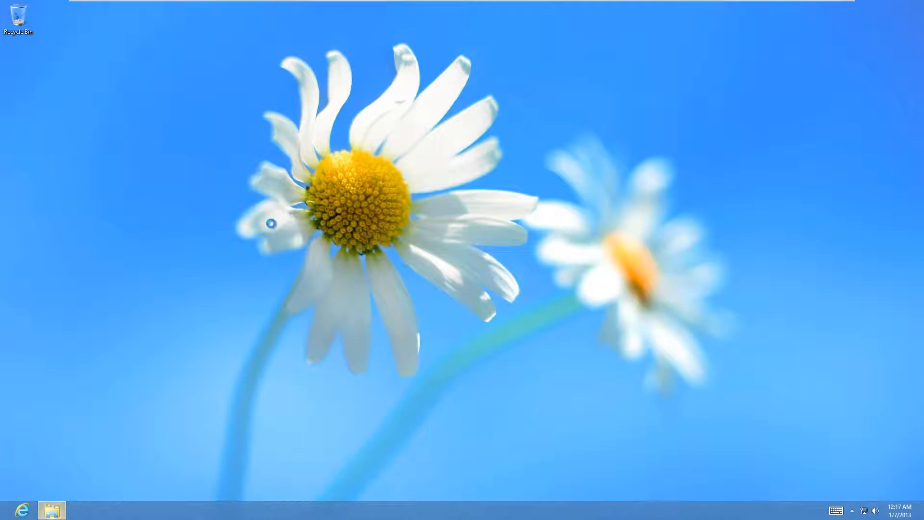
Open Computer's System properties and the 5.9 Windows Experience Index breakdown, then drag the System window into view.
left_click(51, 510)
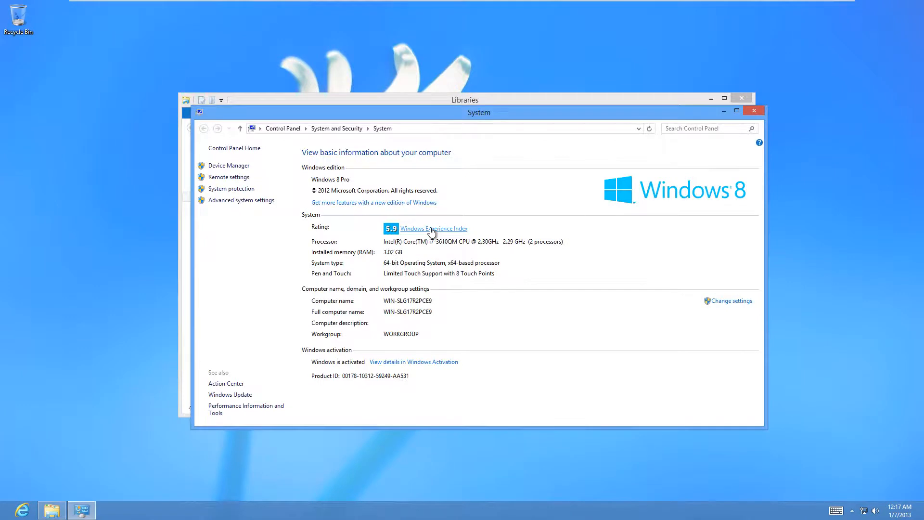
left_click(433, 228)
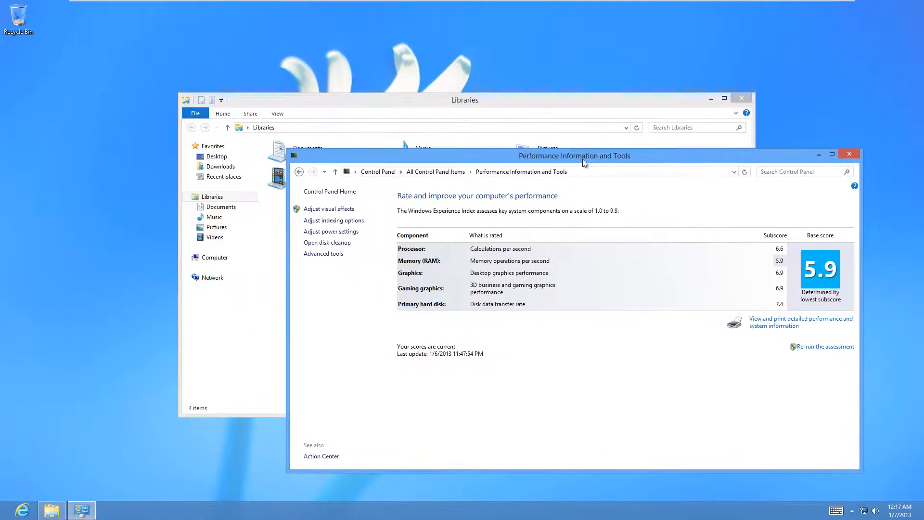
right_click(215, 257)
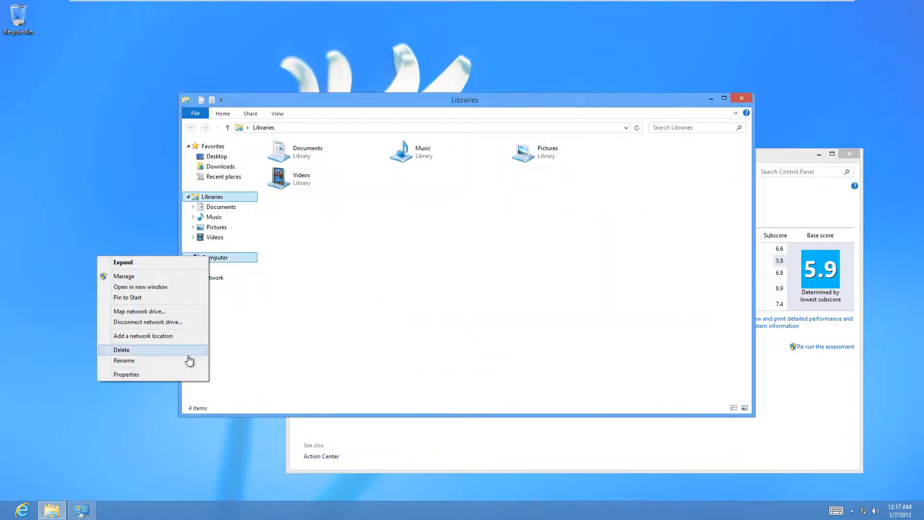
left_click(125, 374)
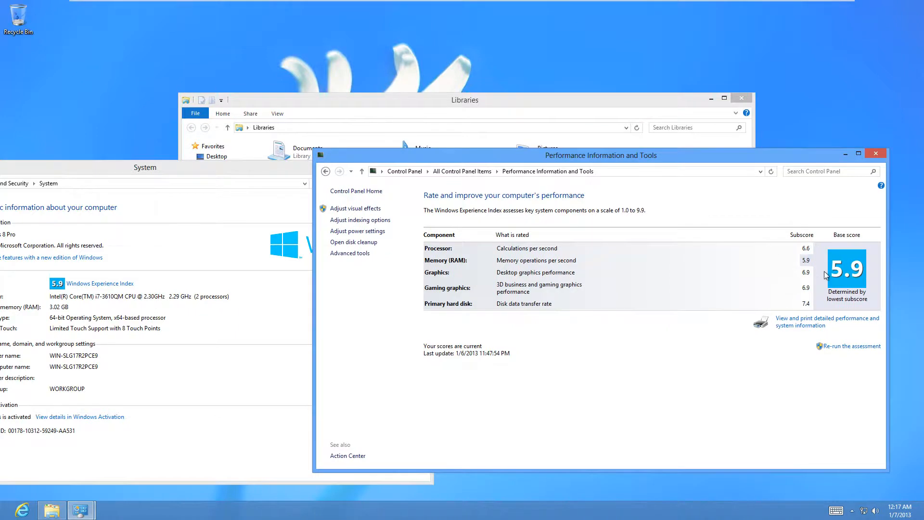
left_click(144, 167)
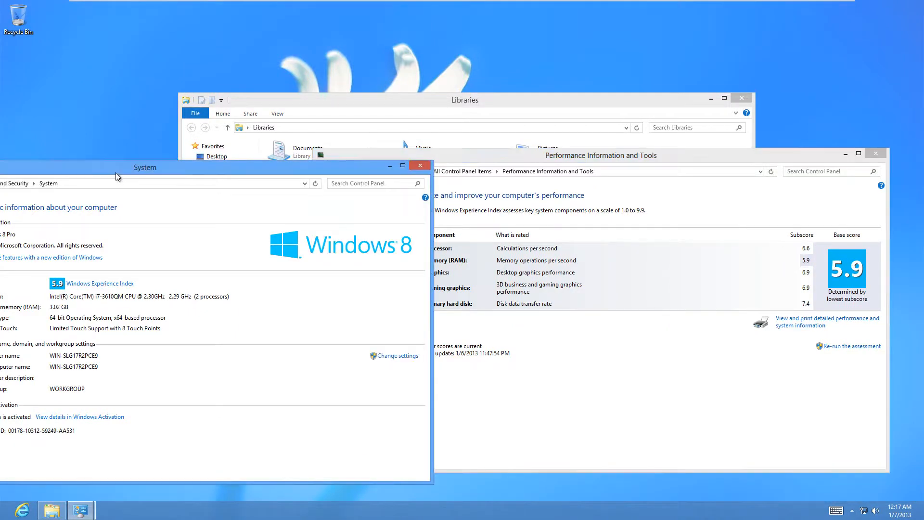
left_click_drag(144, 167, 212, 146)
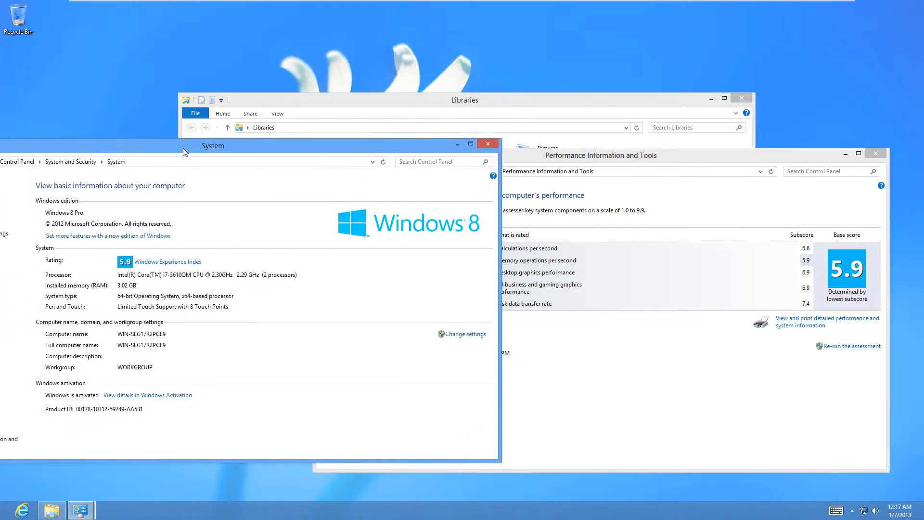